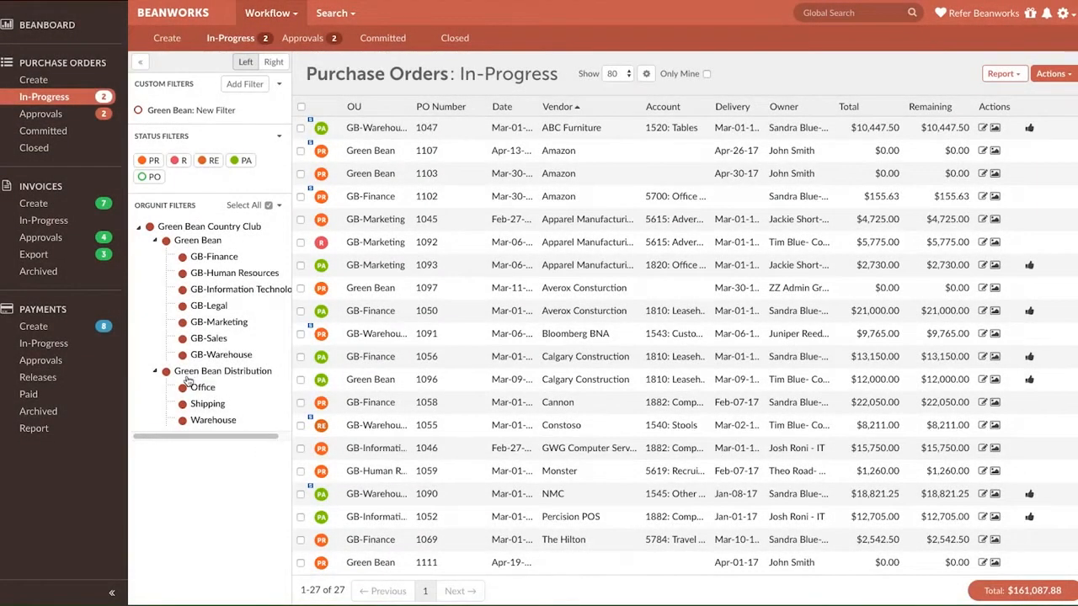
Open purchase order 1047 from ABC Furniture in the In-Progress list
left_click(41, 114)
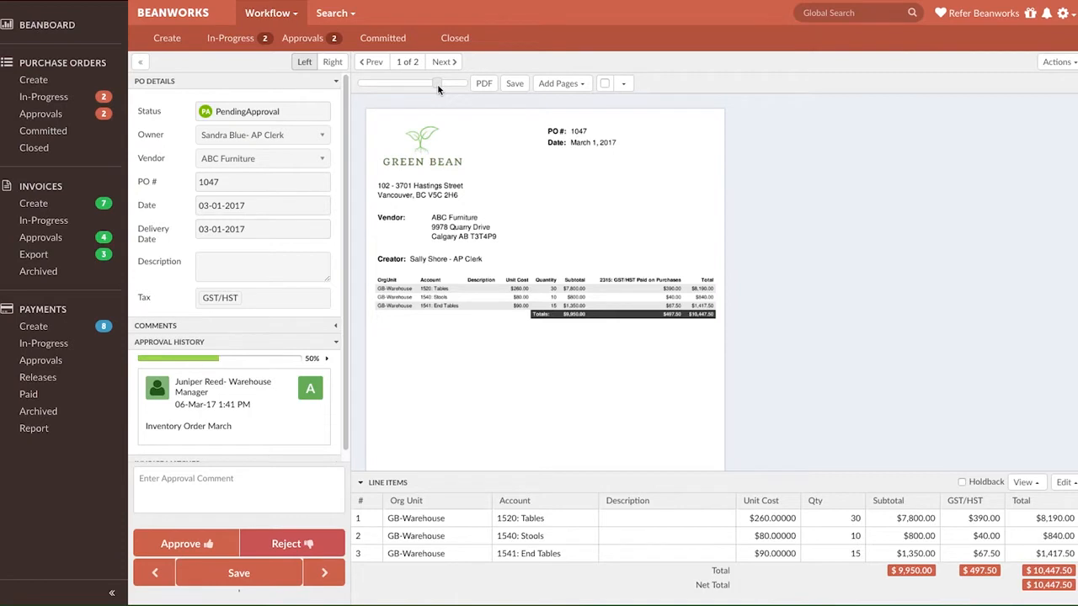
mouse_move(470, 99)
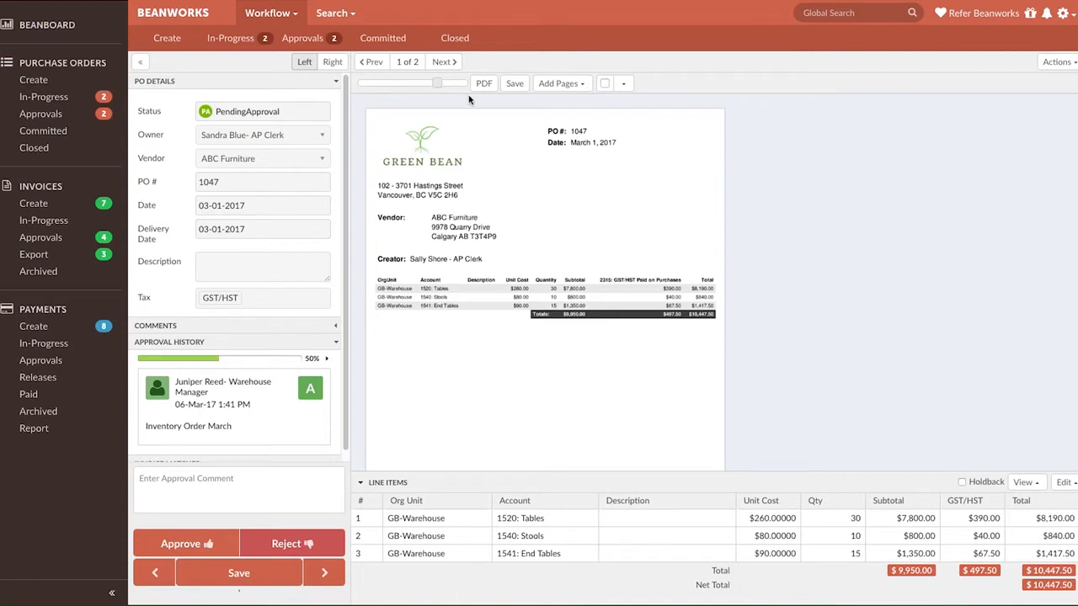
Choose Backup under Add Pages to start attaching backup pages
left_click(560, 83)
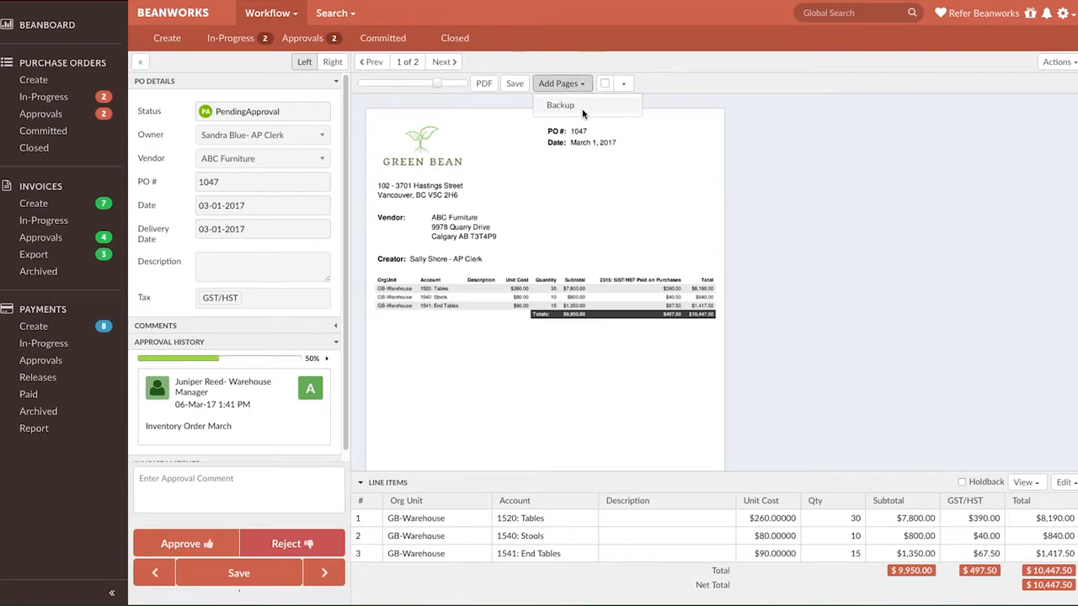
left_click(560, 104)
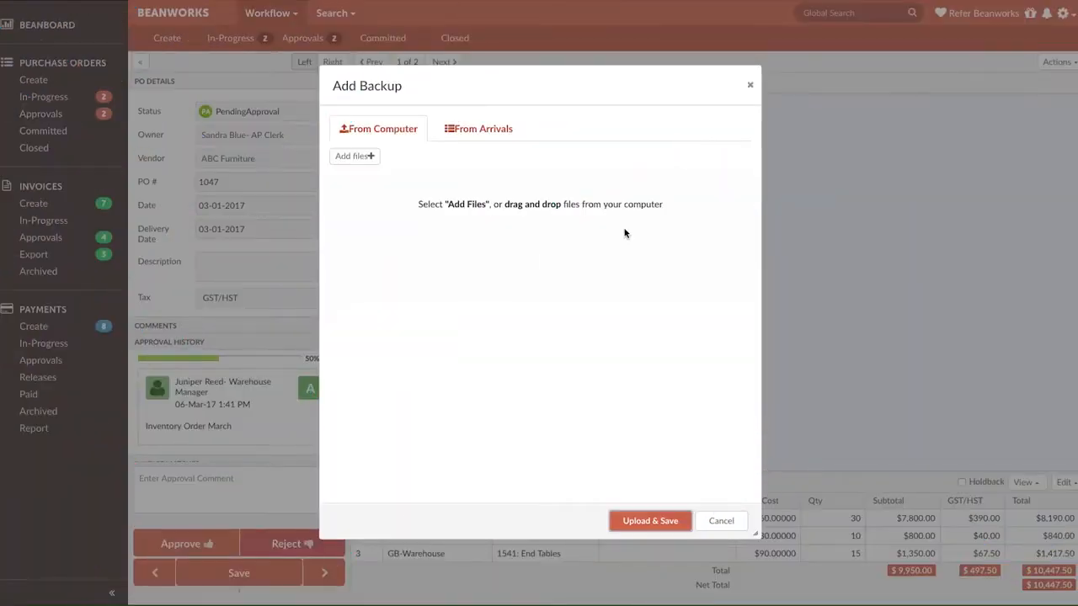
Upload and save Backup Pages.pdf as backup pages of the order
left_click(354, 156)
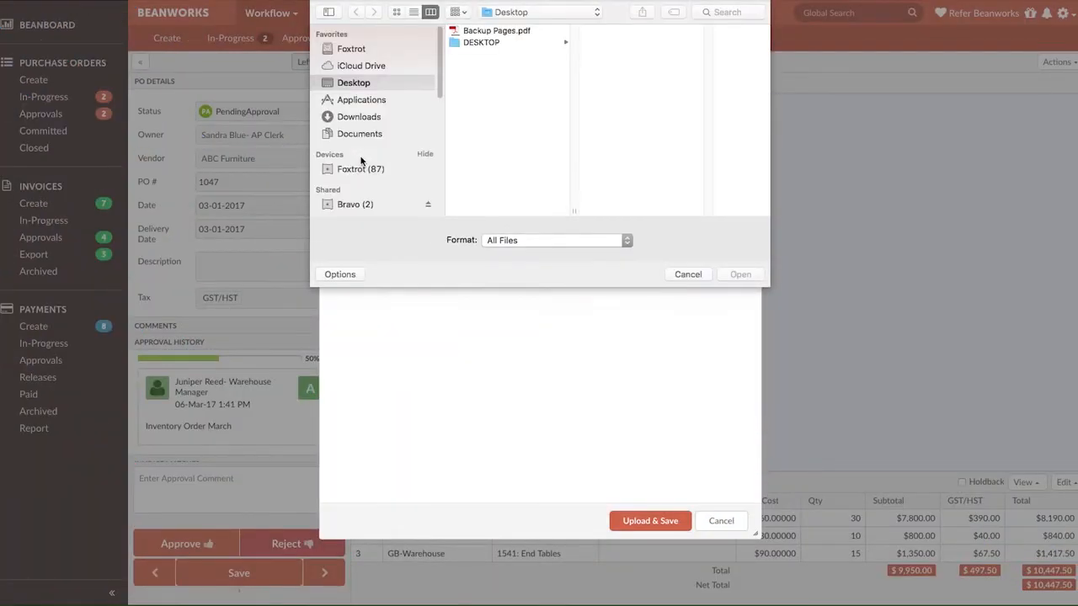
left_click(496, 31)
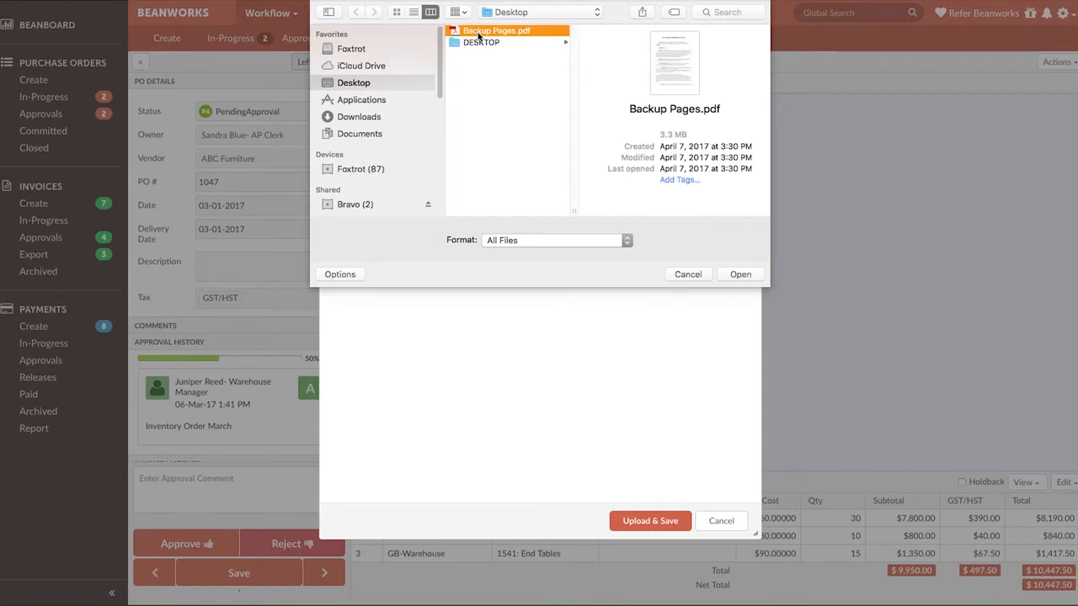
left_click(740, 274)
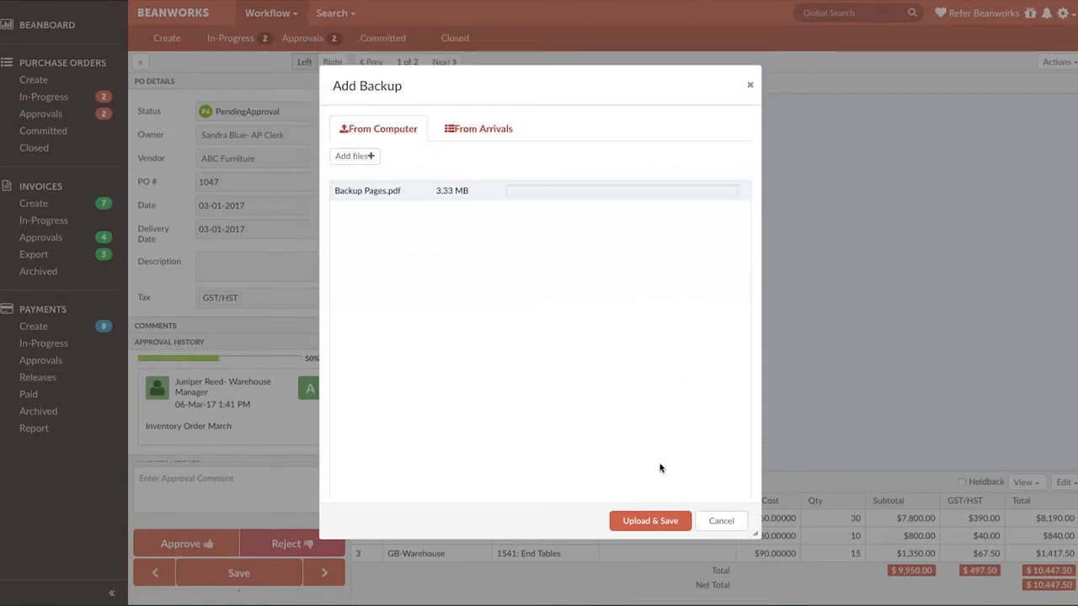
left_click(649, 520)
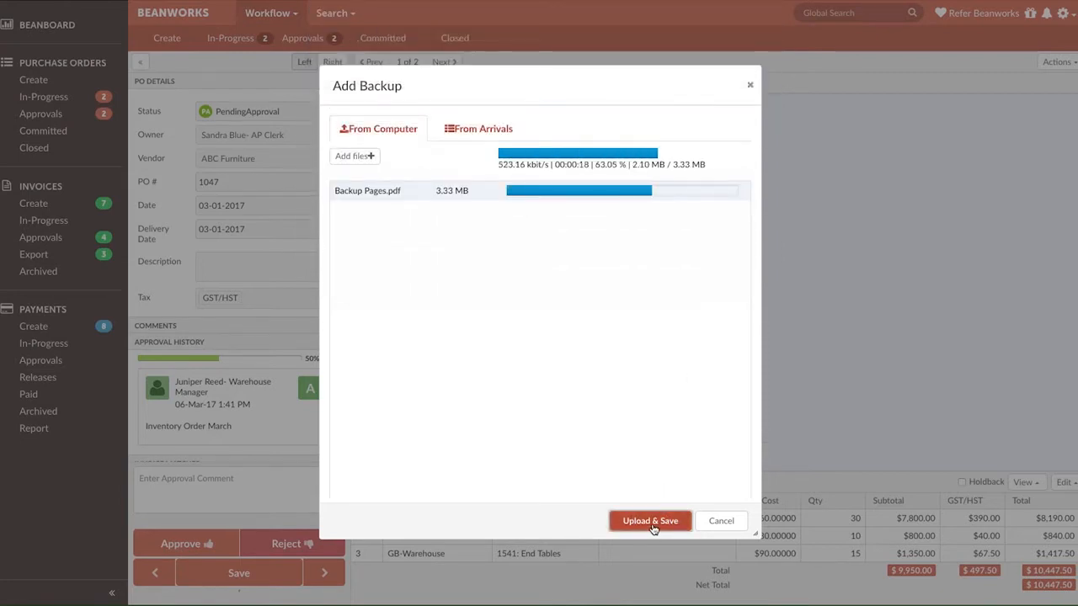
left_click(649, 520)
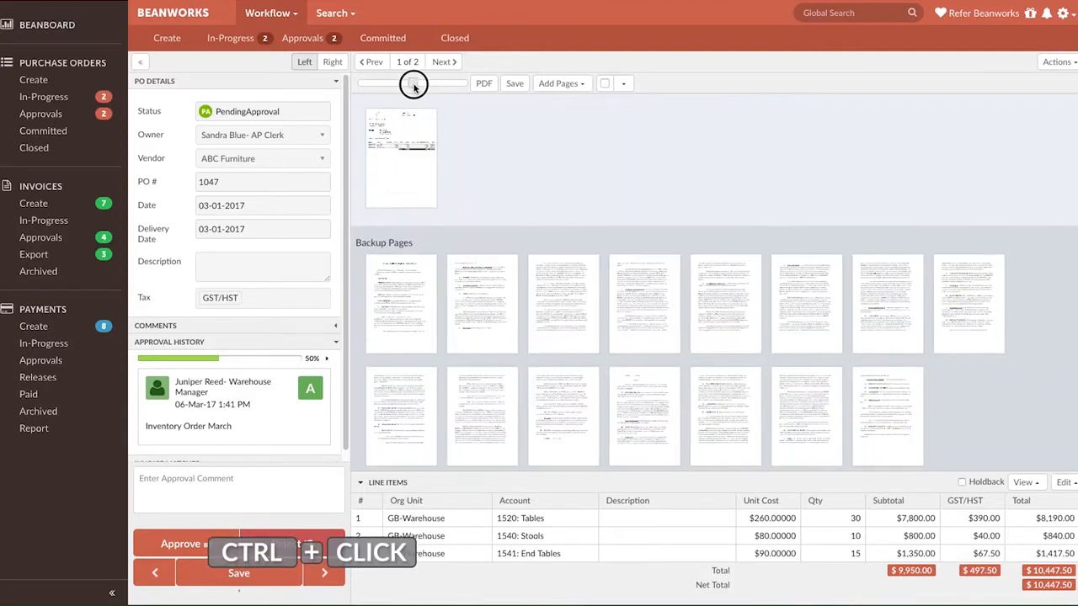
Rotate the first two backup pages, then select the third page
left_click(482, 303)
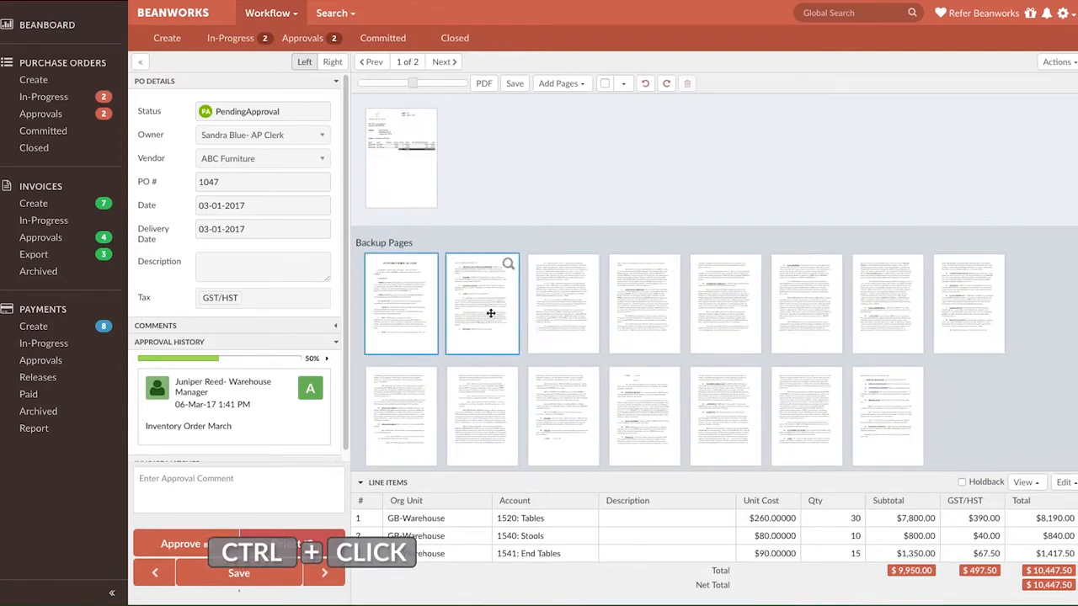
left_click(564, 303)
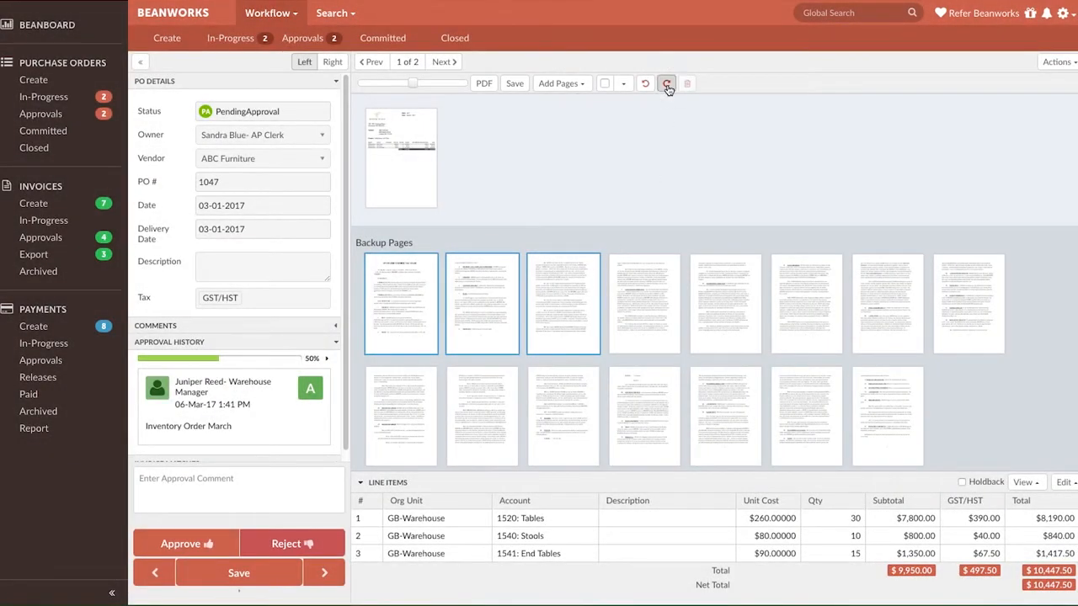
left_click(645, 83)
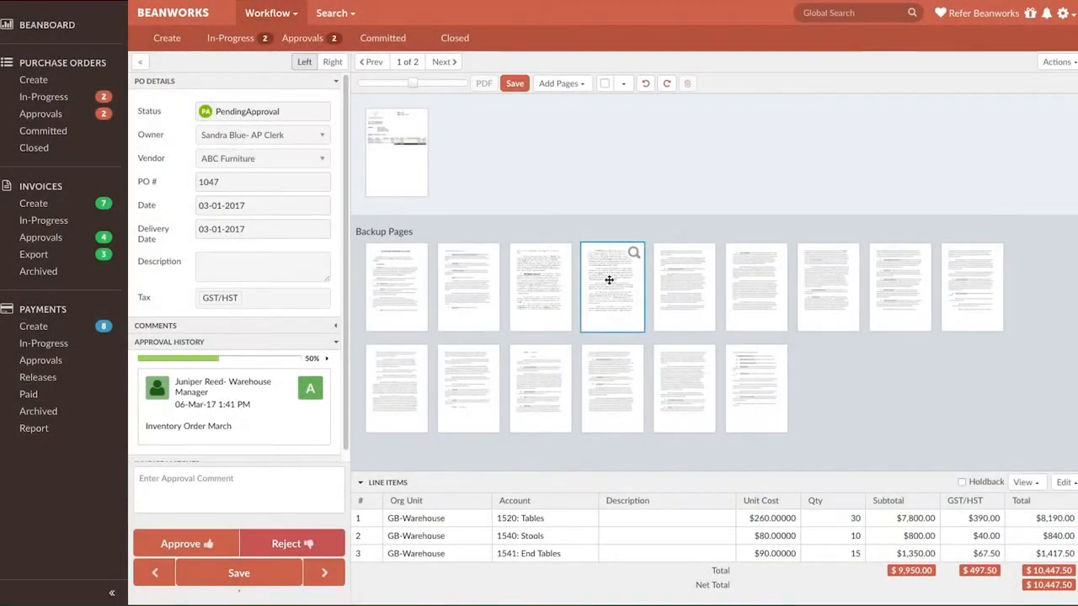
mouse_move(755, 286)
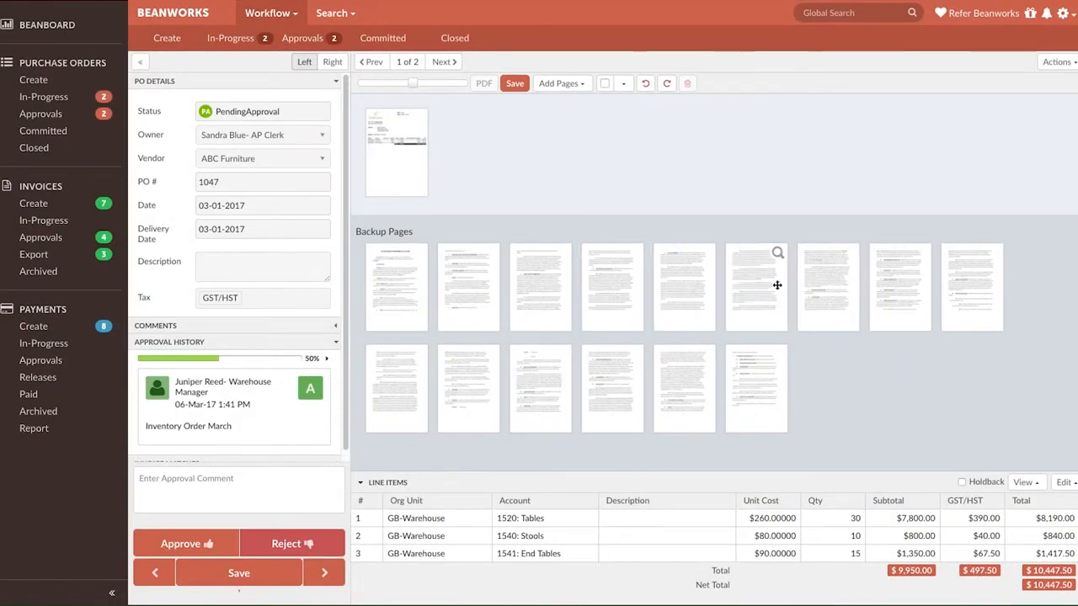
mouse_move(534, 286)
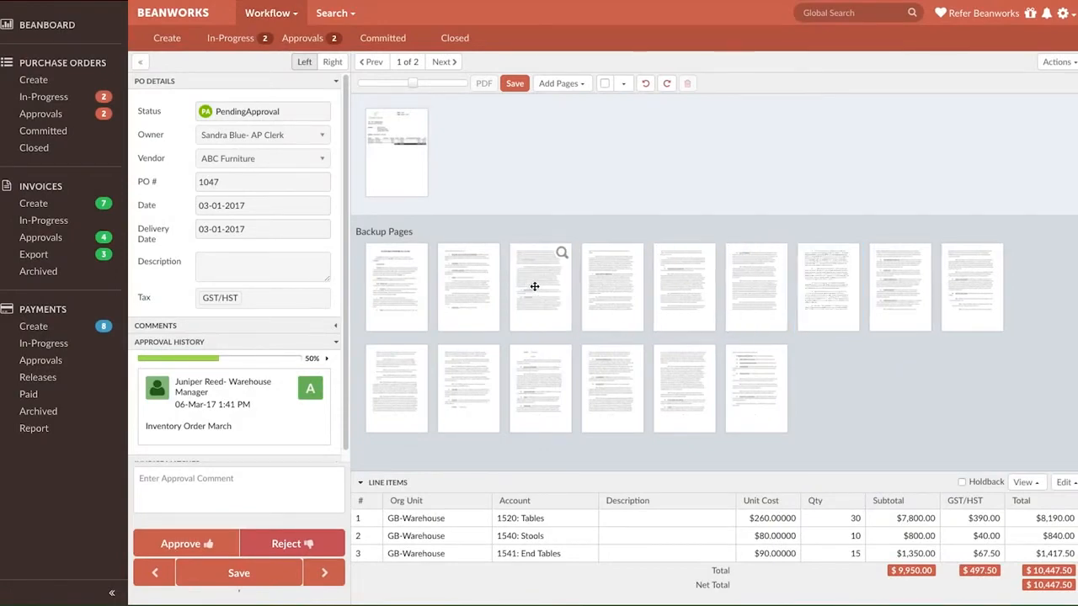
left_click(539, 286)
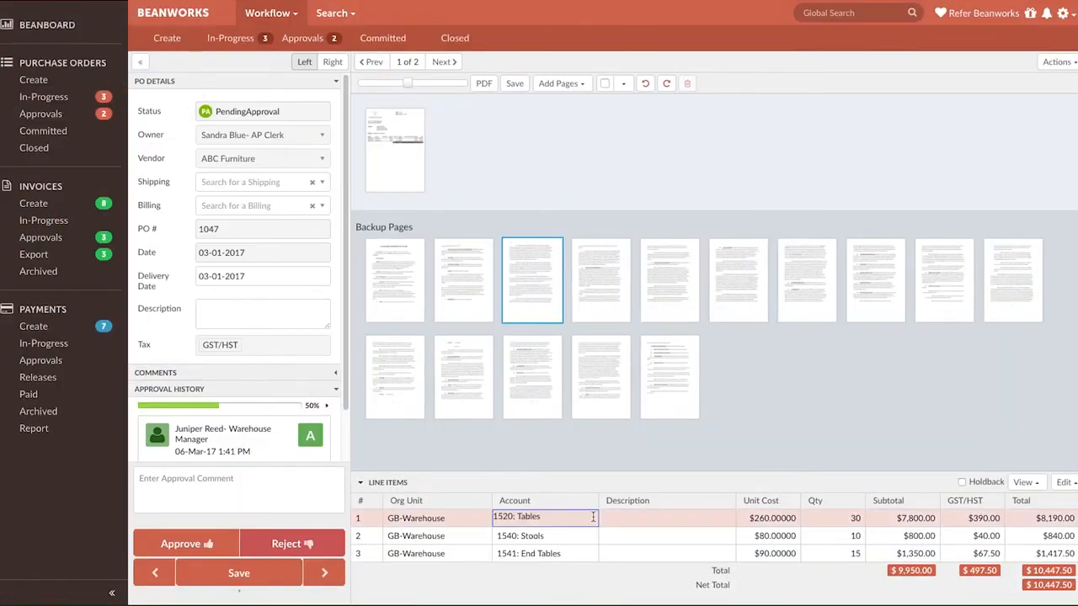
Recode line 1 to account 1030: Cash Draws and enter 'Description' as its description
left_click(544, 517)
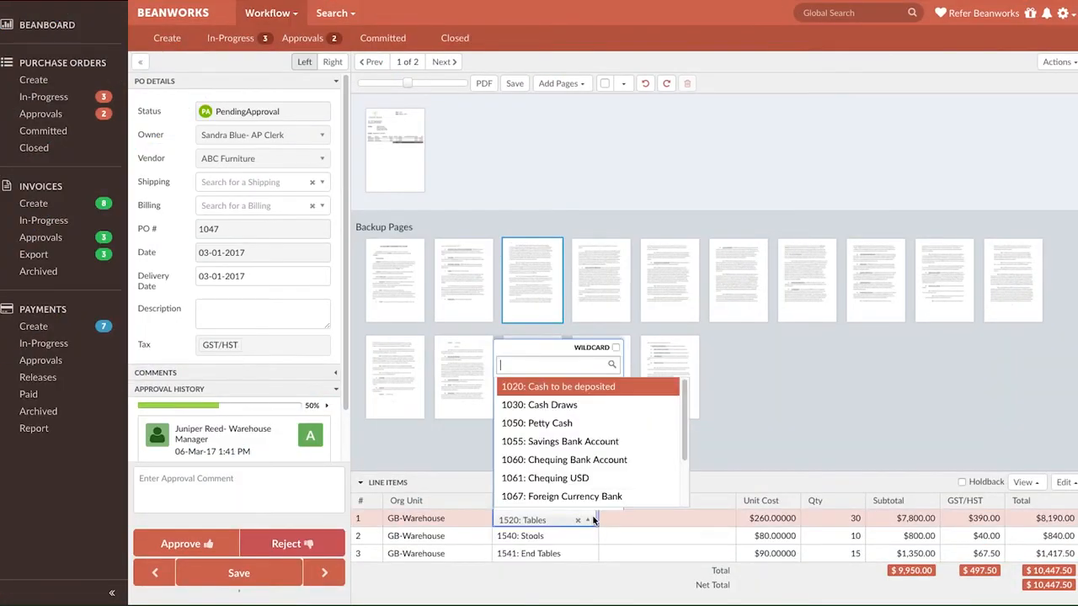
left_click(539, 405)
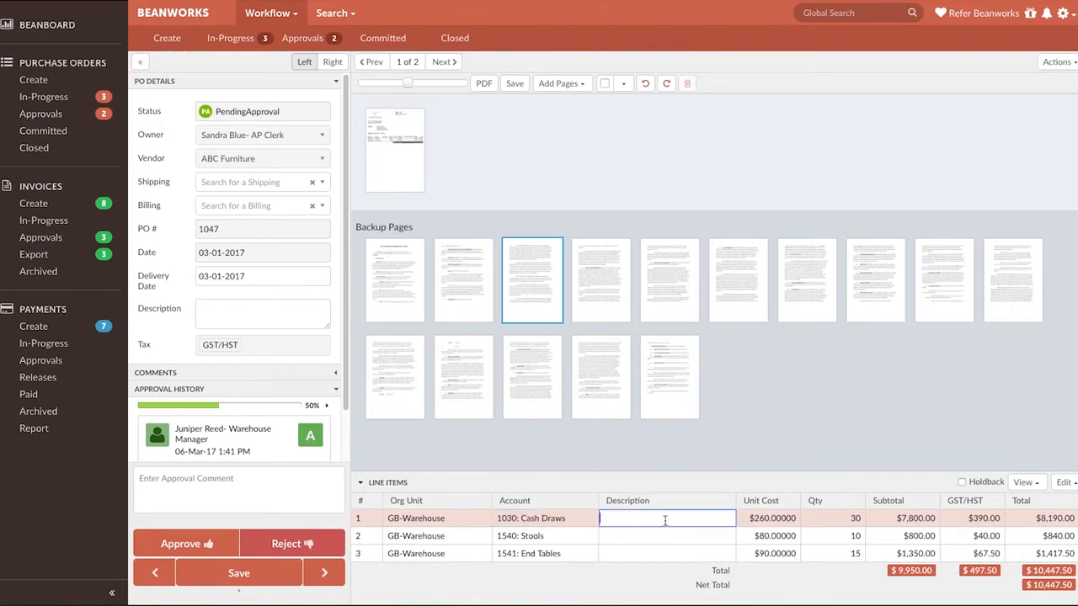
type("Description")
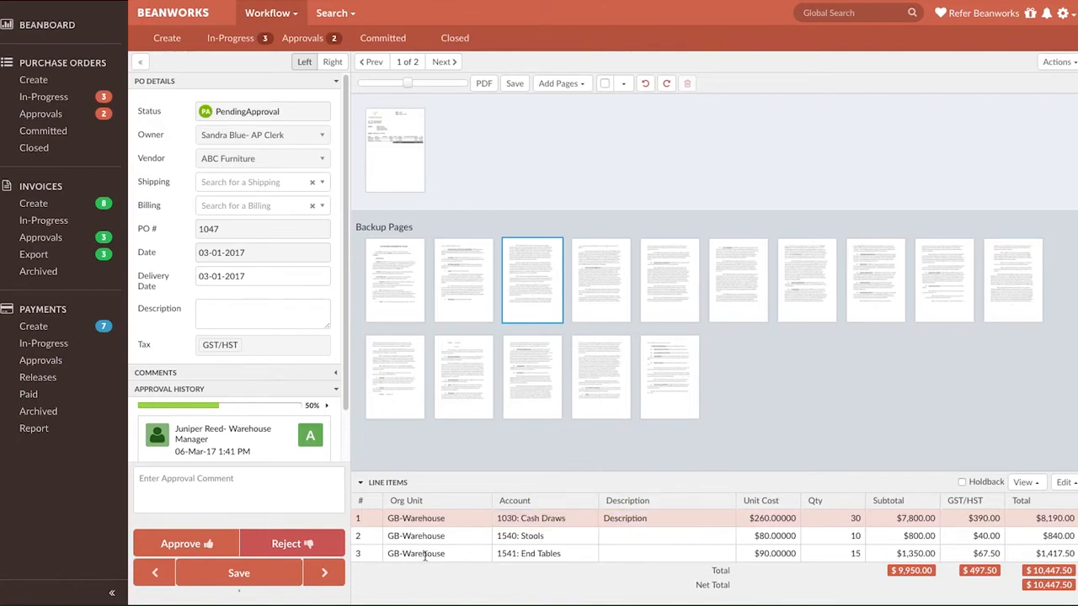
left_click(238, 573)
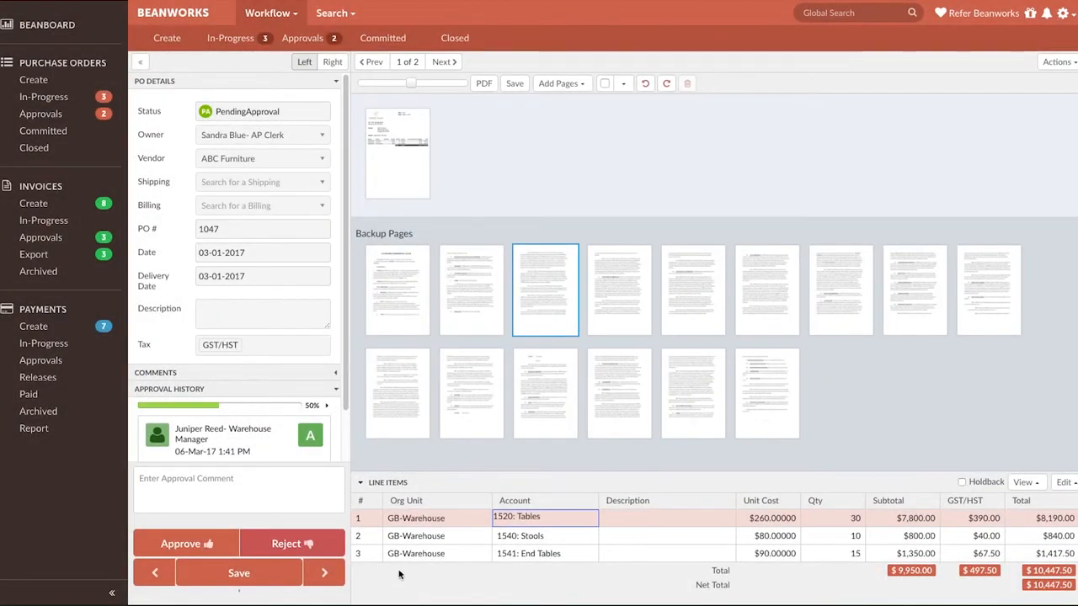
Enter the comment 'This work has not been completed in full.' and view purchase orders awaiting approval
type("This work has no")
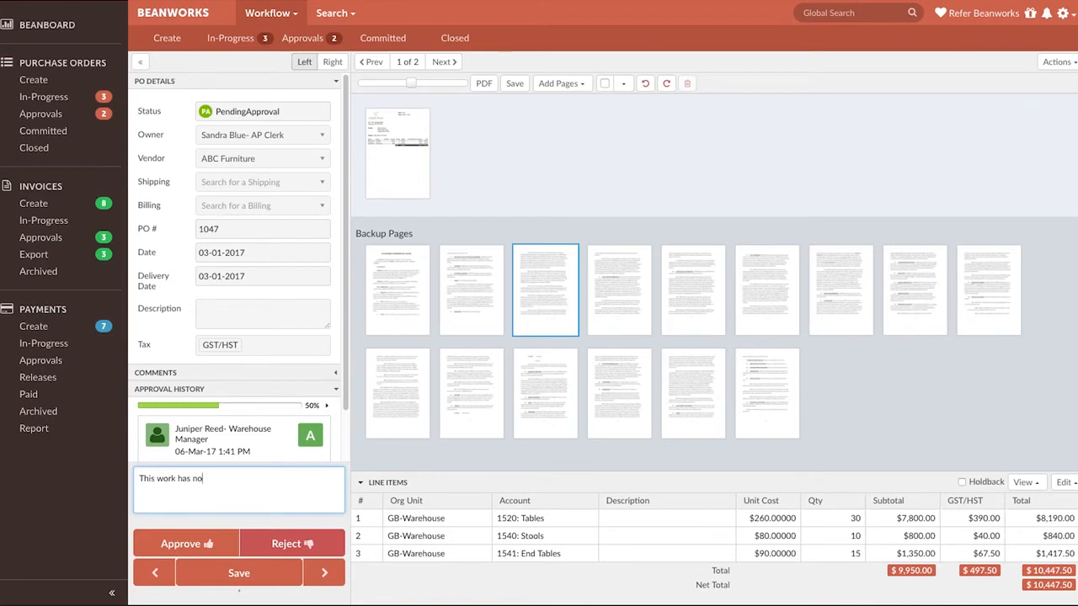
type("t been completed")
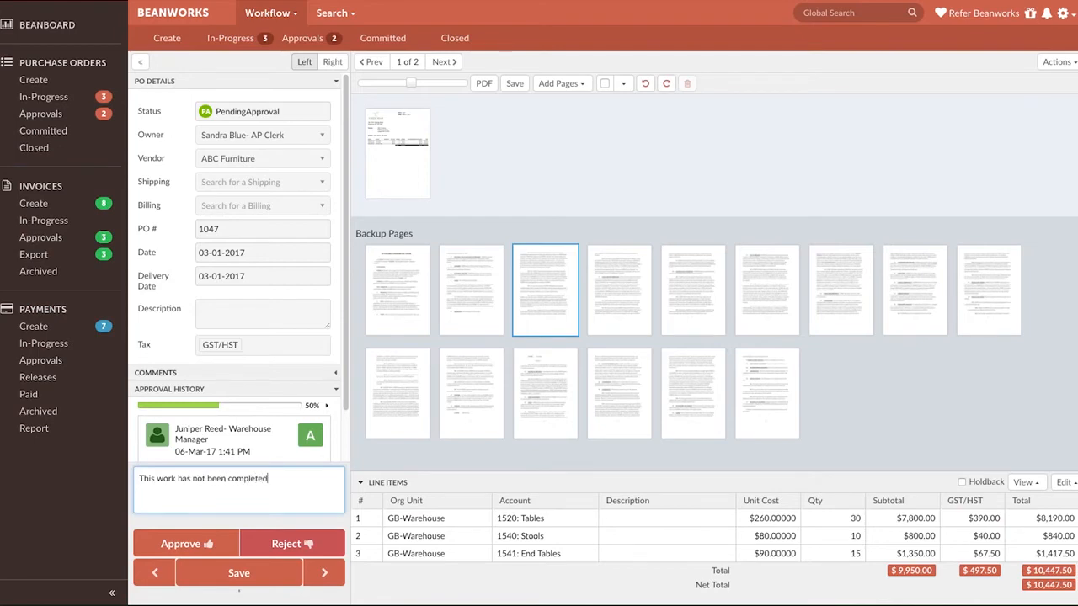
type("in full.")
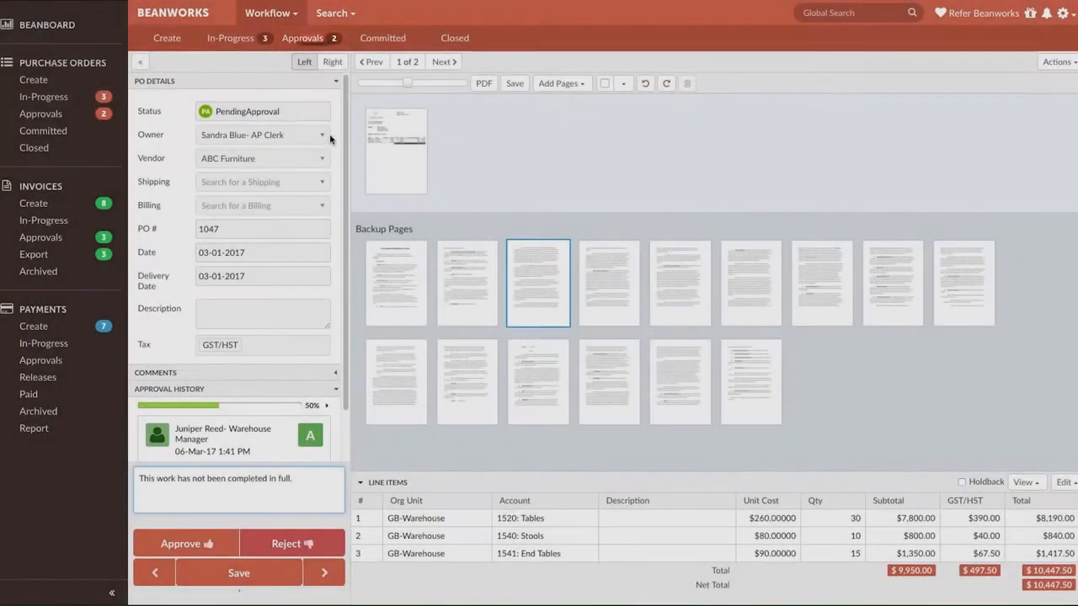
left_click(301, 37)
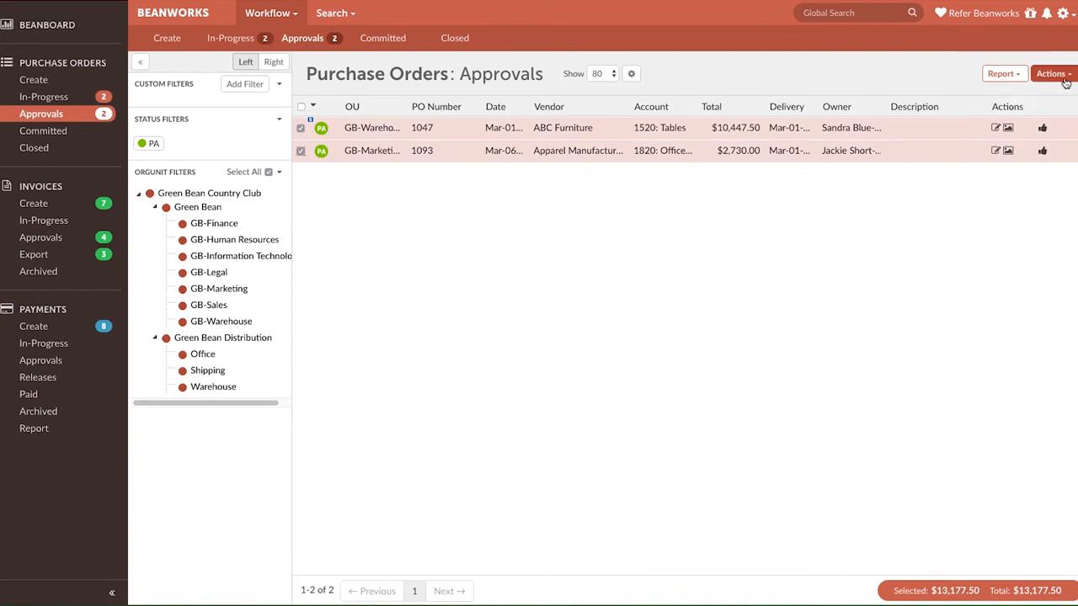
Open the bulk approve/reject Actions menu, then reopen purchase order 1047
left_click(1052, 74)
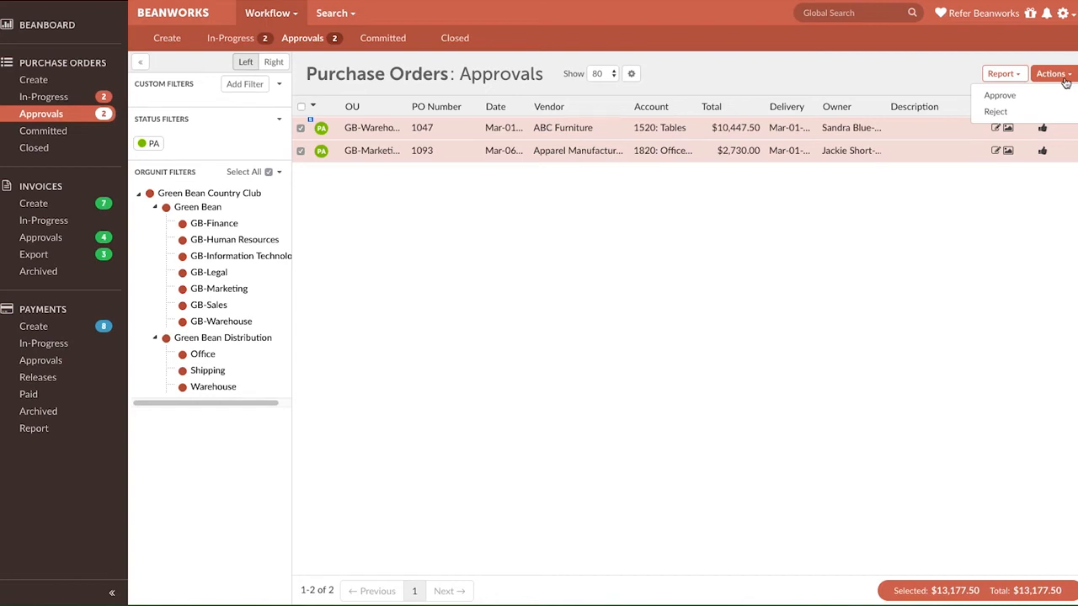
left_click(999, 94)
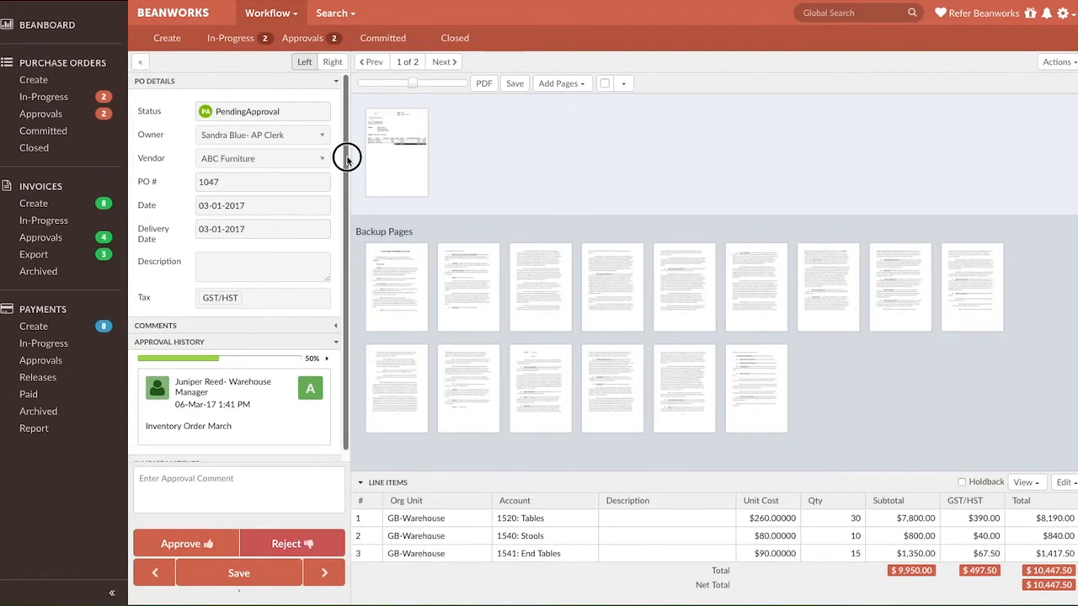
Review 1047's 50% approval channel progress, then view the empty Committed purchase orders list
scroll("down", 3)
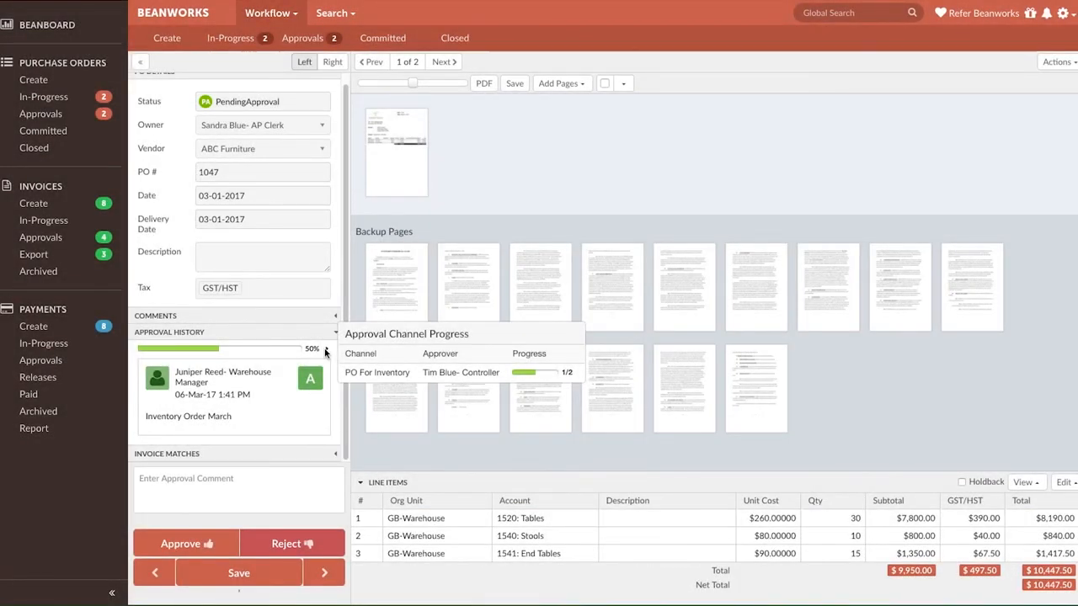
left_click(382, 38)
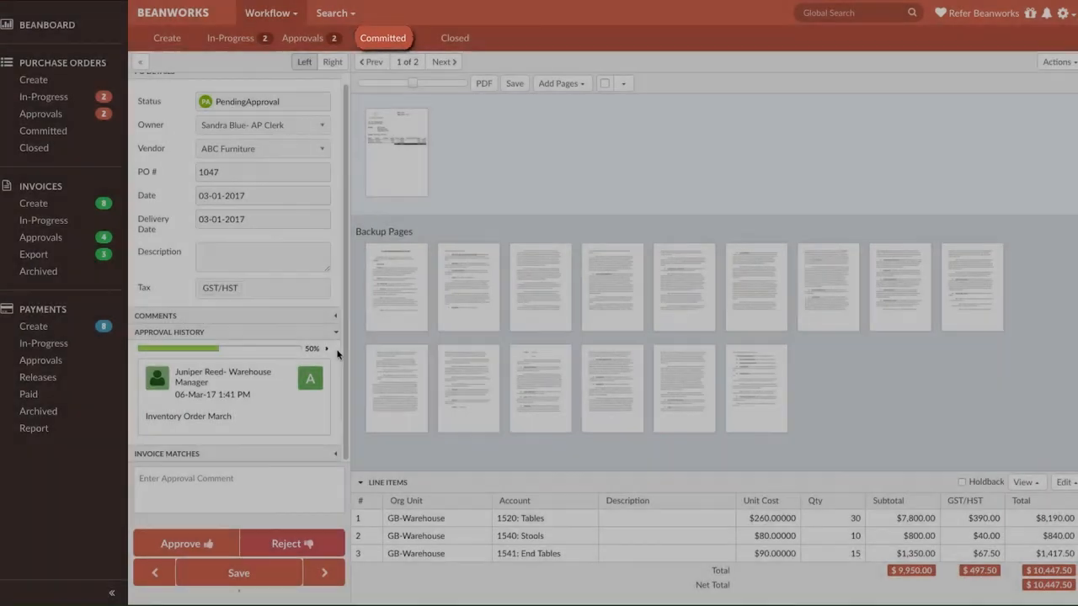
left_click(382, 38)
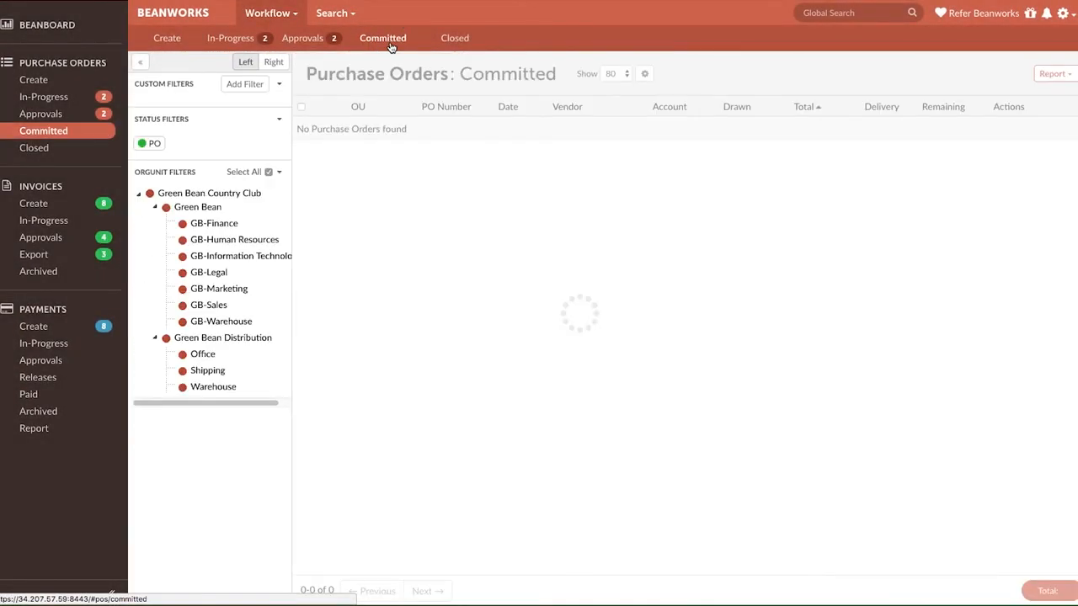